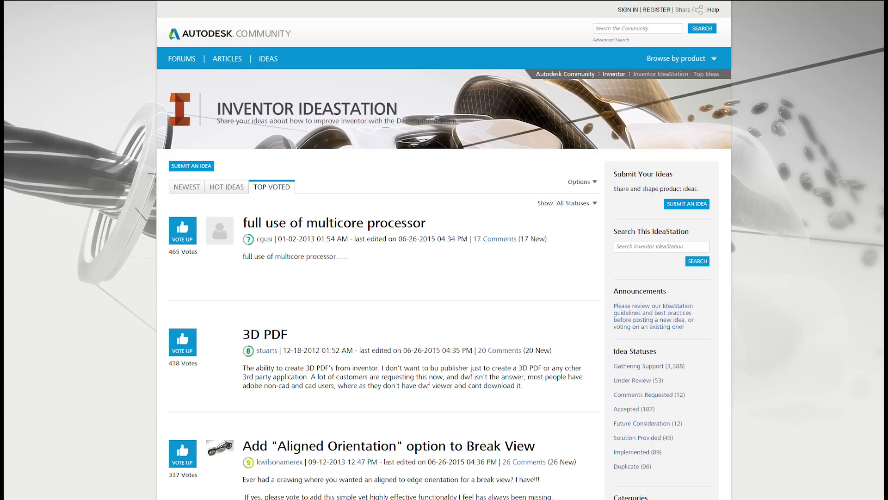
Scroll the Top Voted Inventor ideas list down to Insert Constraint Lock Rotation
scroll(down, 3)
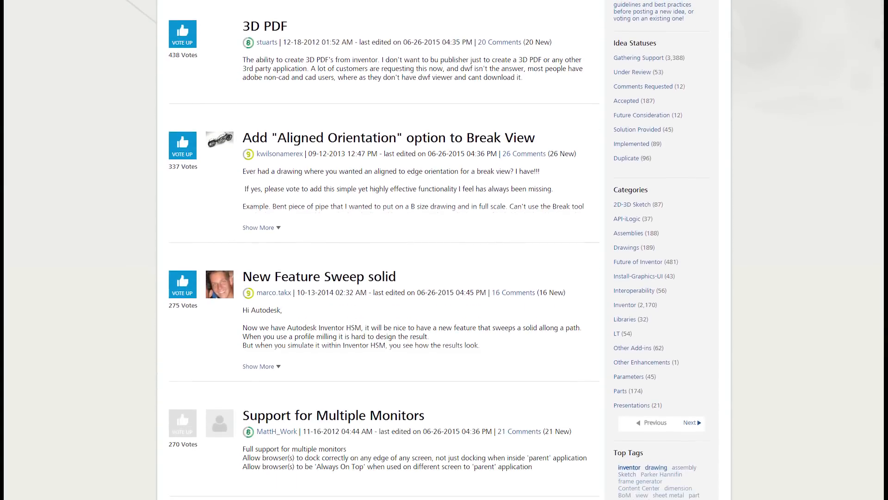
scroll(down, 3)
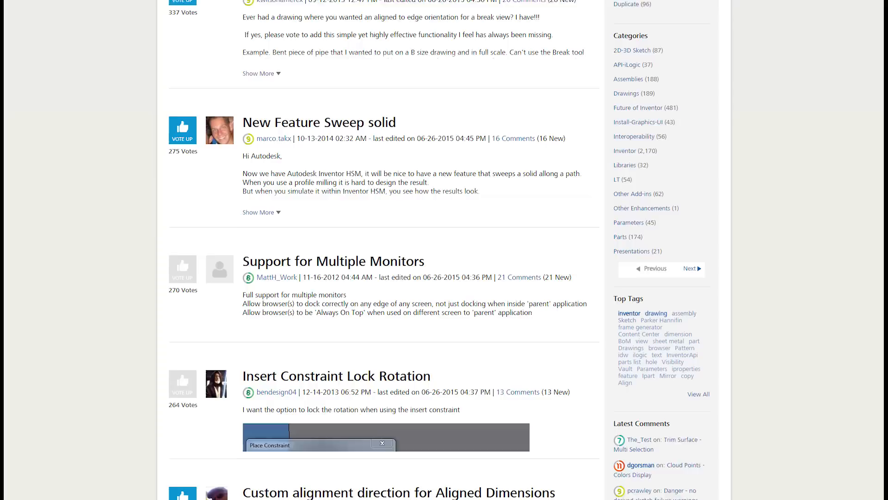
scroll(down, 3)
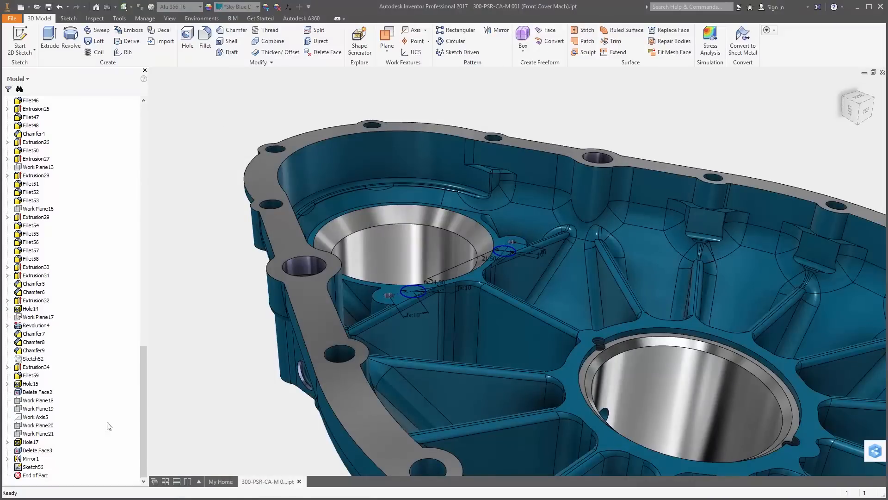
Highlight Sketch56's geometry on the front cover and bring up the display appearance options
click(7, 441)
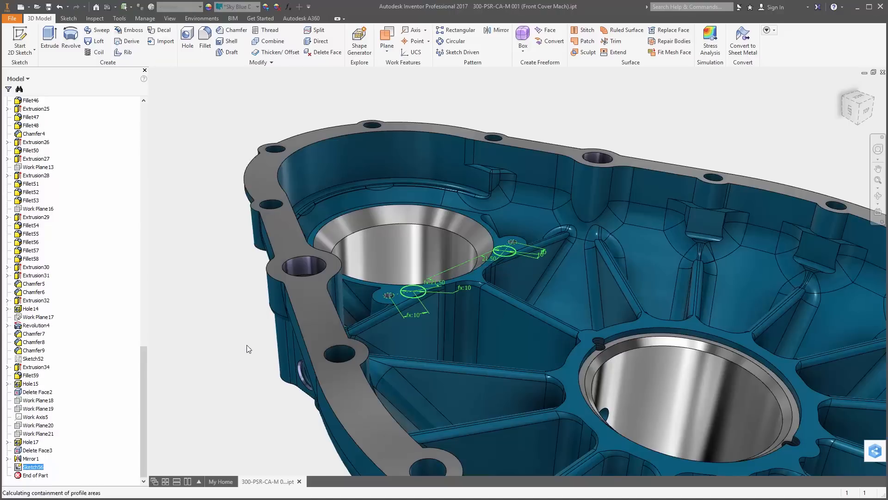
click(392, 40)
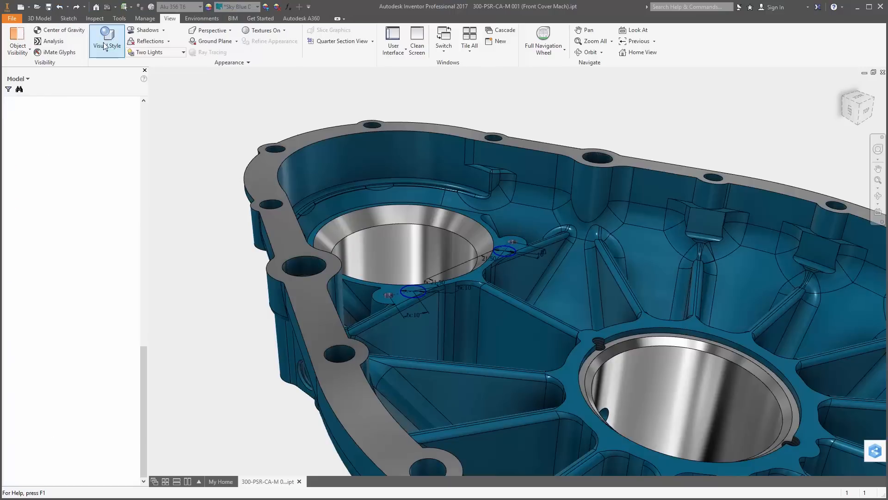
Switch on Visual Style and expand the picked cover face to all tangent faces
click(118, 18)
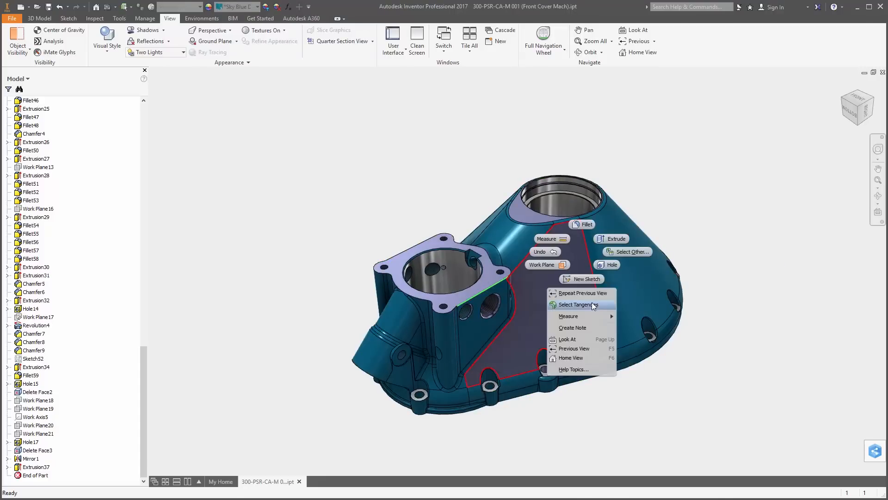
click(578, 305)
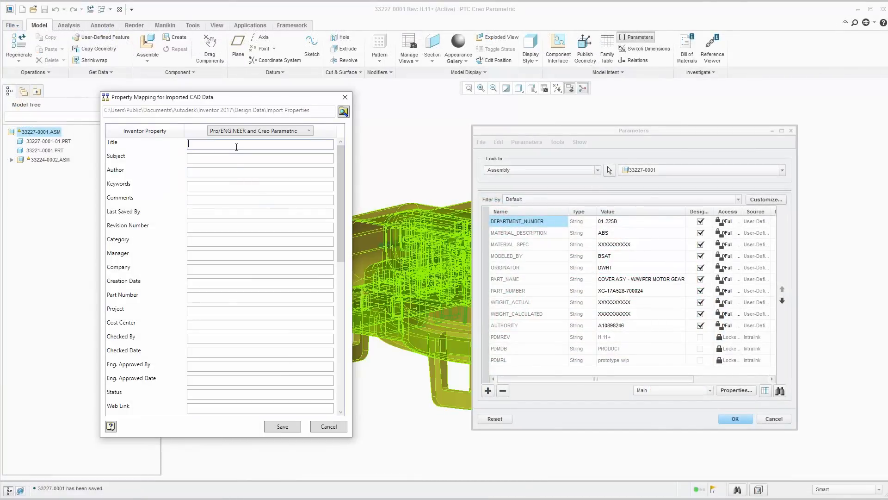
Map Title, Author and Part Number to PART_NAME, ORIGINATOR and PART_NUMBER
text(PART_NAME)
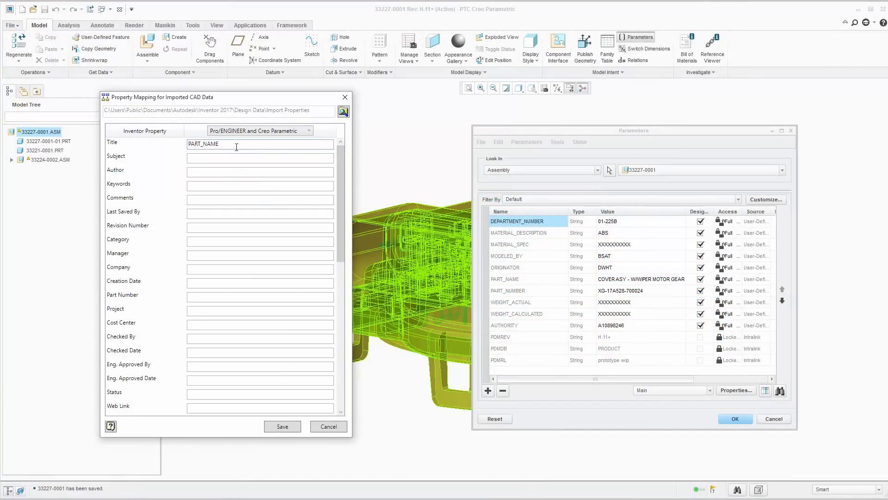
text(ORIGINATOR)
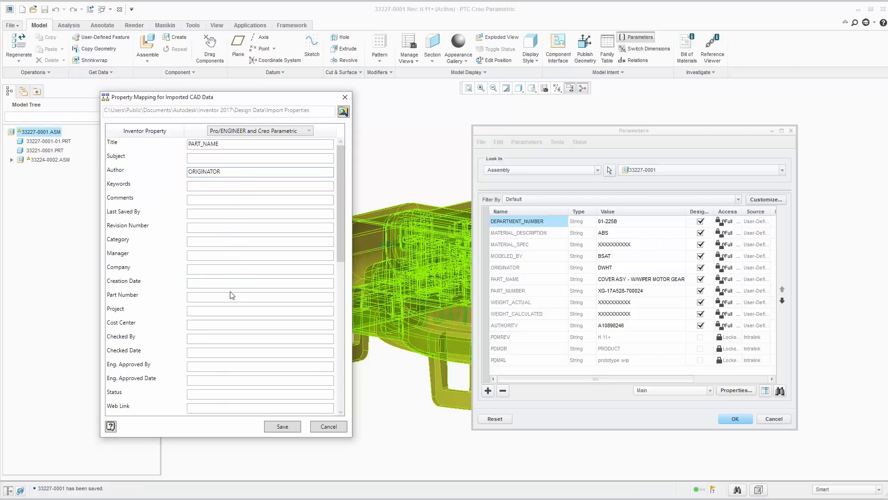
text(PART_NUMBE)
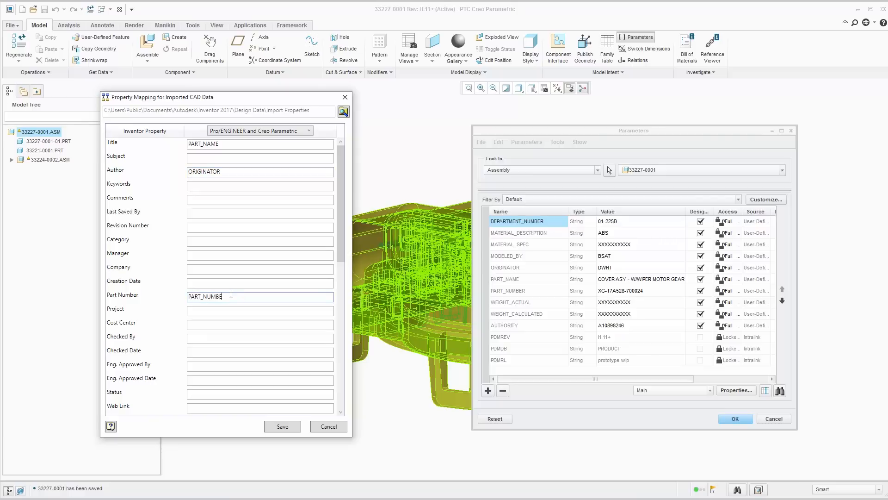
scroll(down, 3)
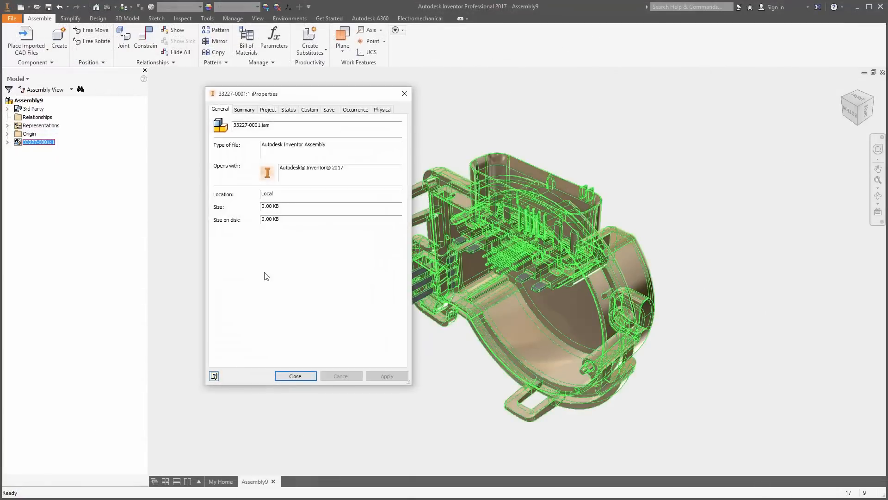
Show the Summary tab of 33227-0001:1 with the mapped Creo Title and Author
click(244, 110)
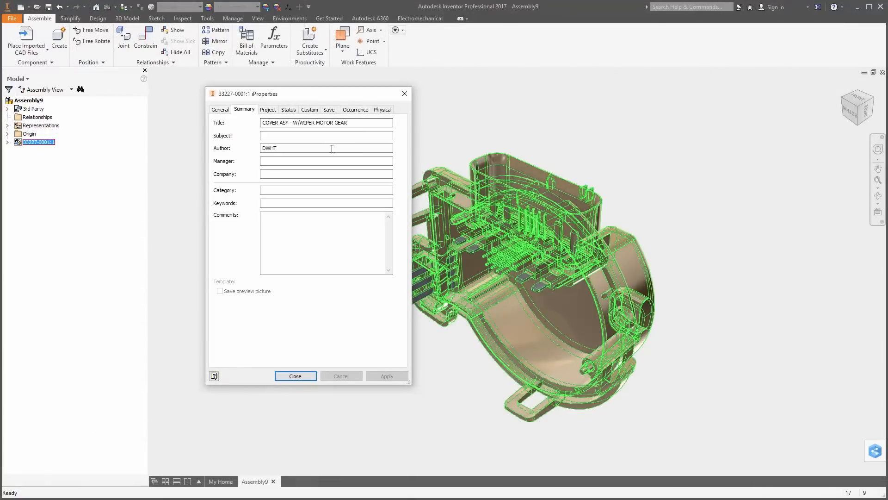
click(267, 109)
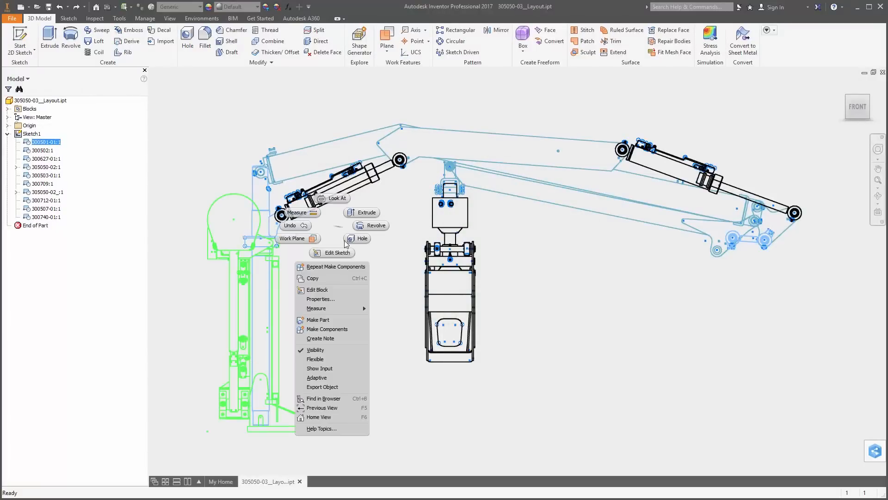
Make Components from the layout's sketch blocks, accepting the Blocks table settings
click(318, 320)
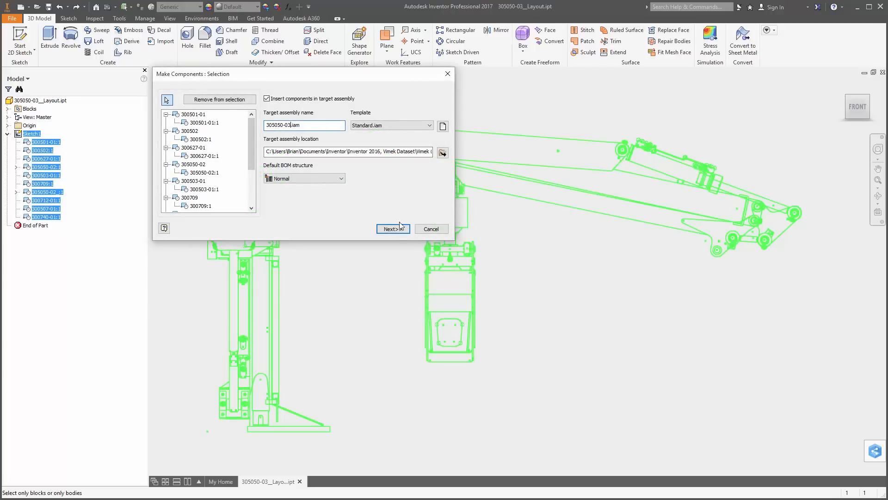
click(392, 230)
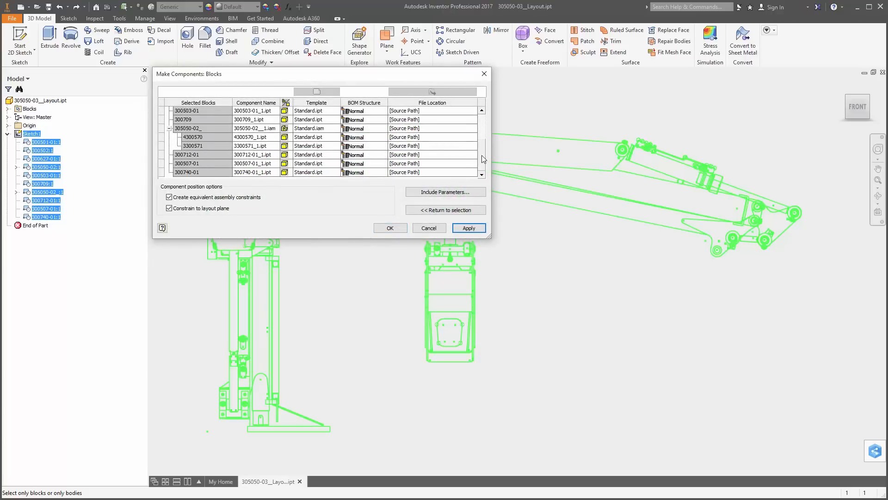
click(389, 228)
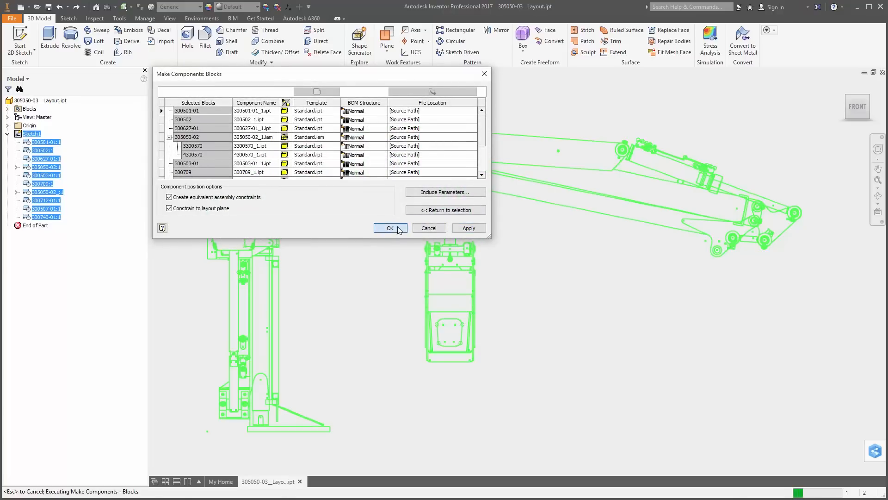
click(390, 227)
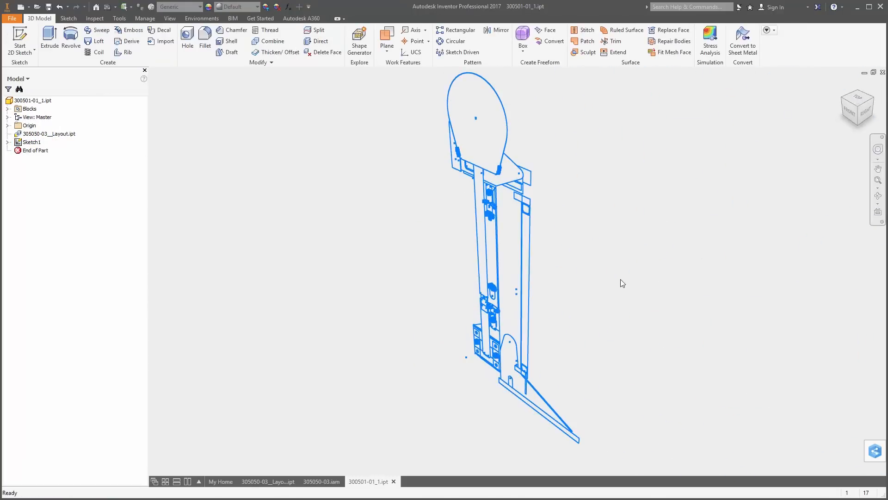
mouse_move(565, 411)
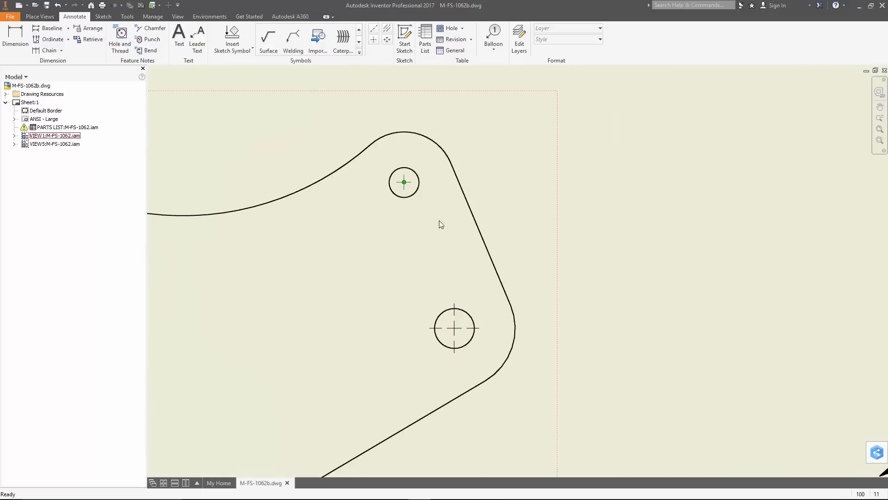
Set the section hatch pattern's line weight and bring up actions for the stacked balloons
right_click(454, 328)
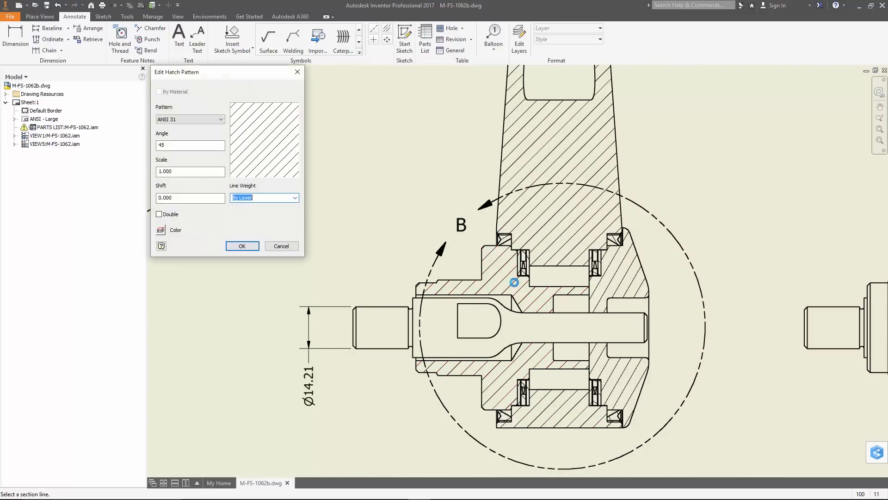
click(241, 245)
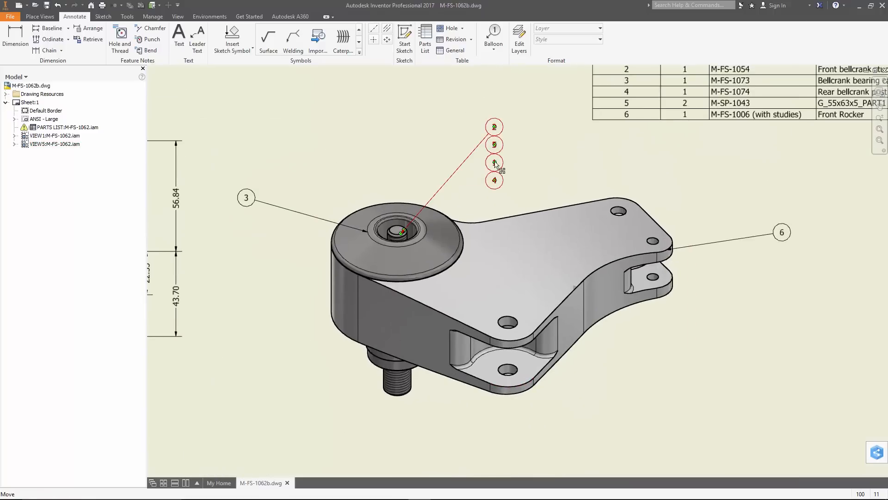
right_click(495, 164)
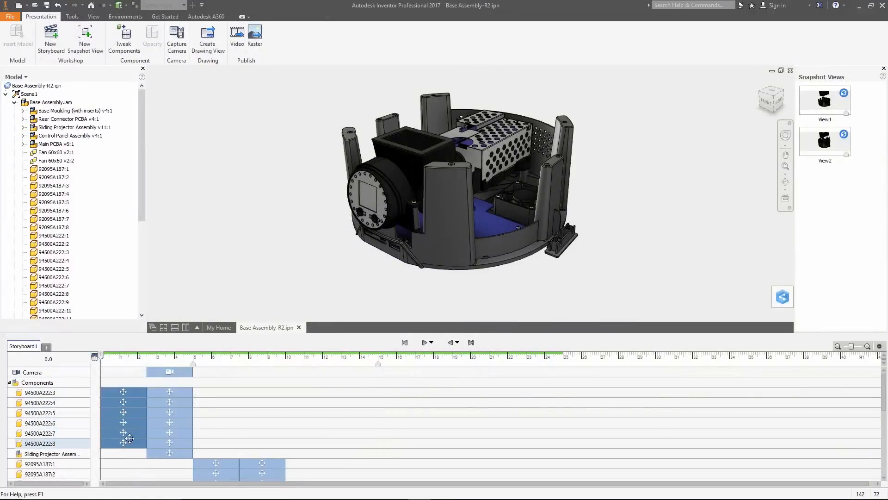
Select all storyboard tweaks before the chosen tweak, then right-click the post part
right_click(129, 440)
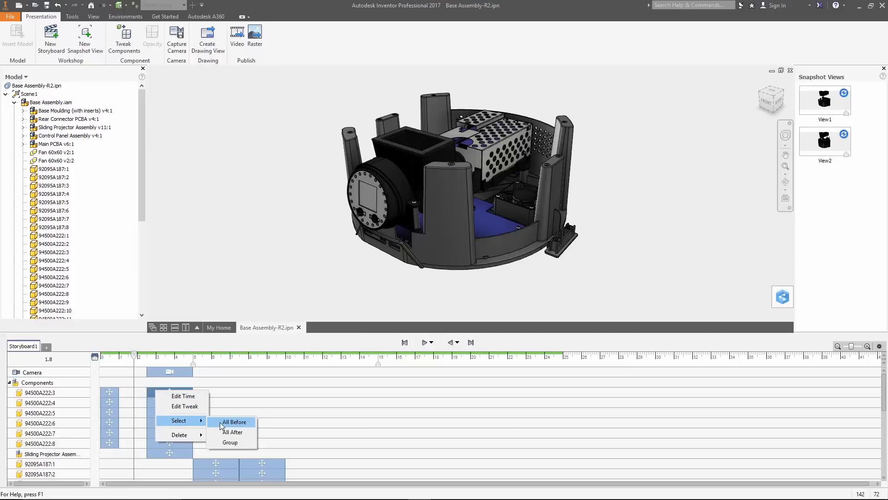
click(234, 421)
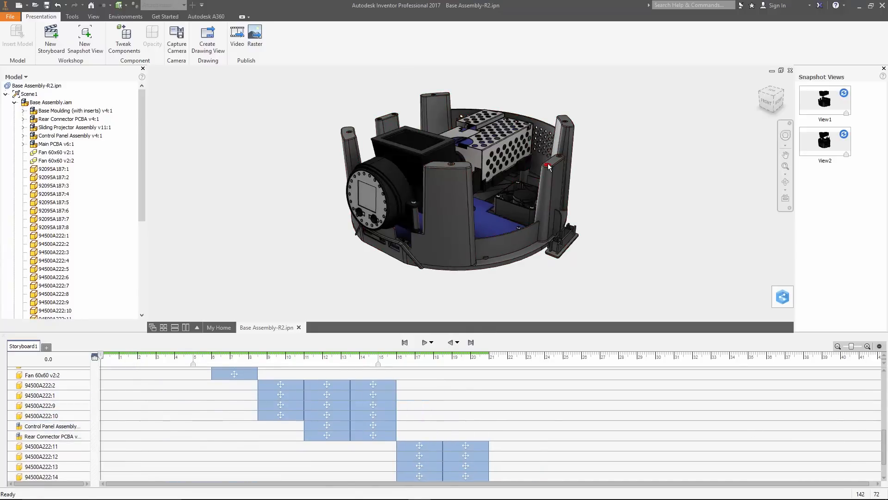
right_click(548, 167)
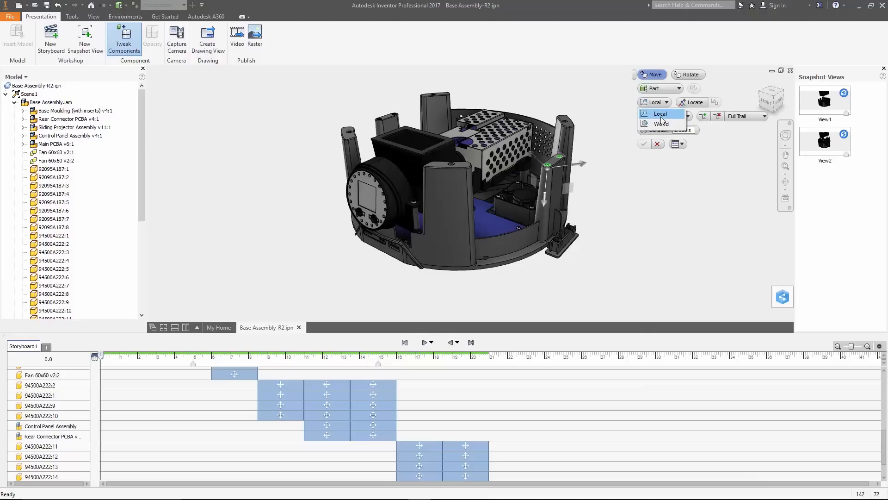
Lift the upper components in Local coordinate space and select the View2 snapshot
click(661, 116)
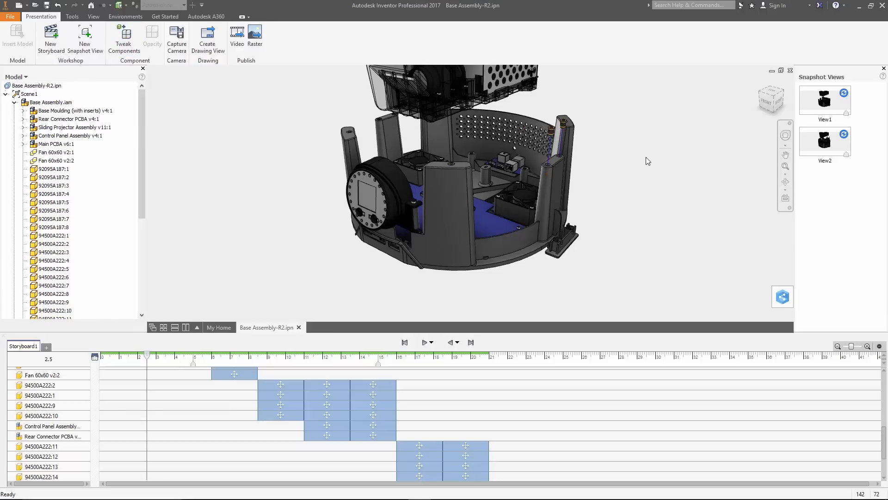
click(825, 140)
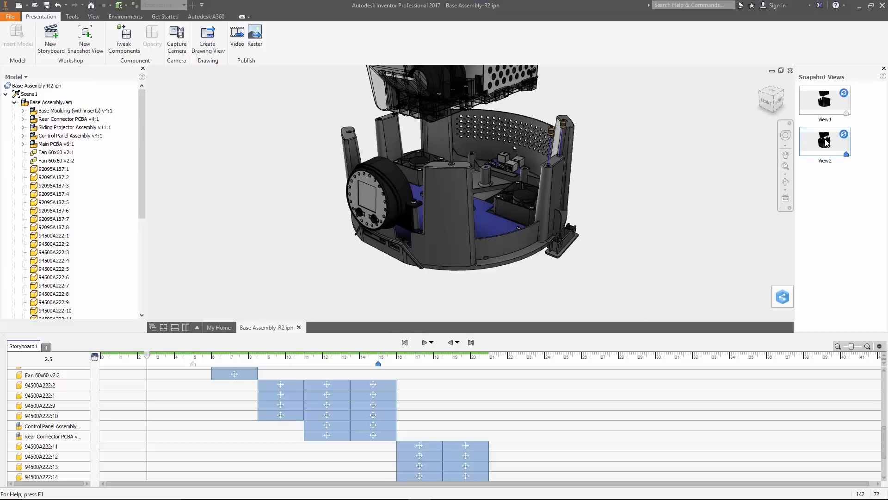
Publish View2 as a PNG raster image with a transparent background
click(254, 37)
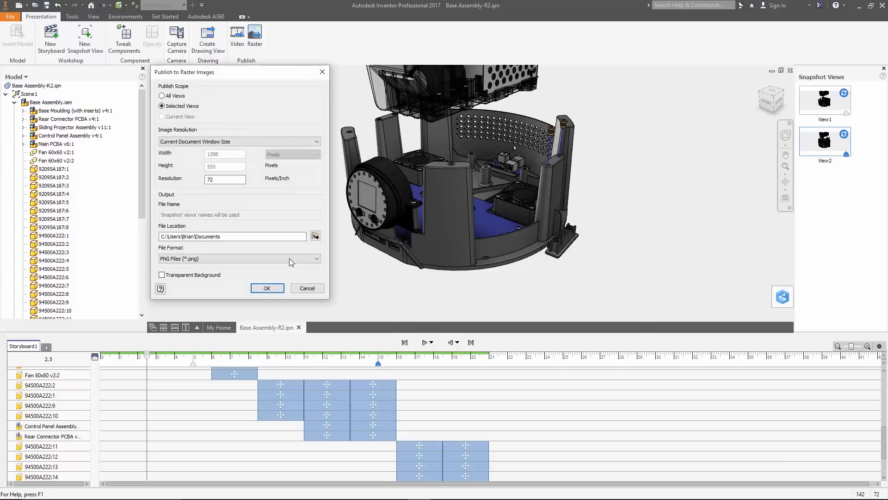
click(161, 275)
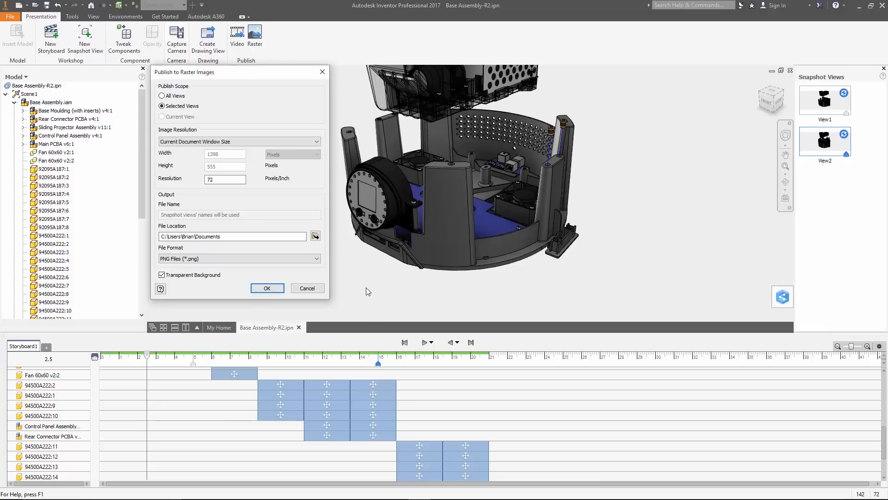
click(267, 288)
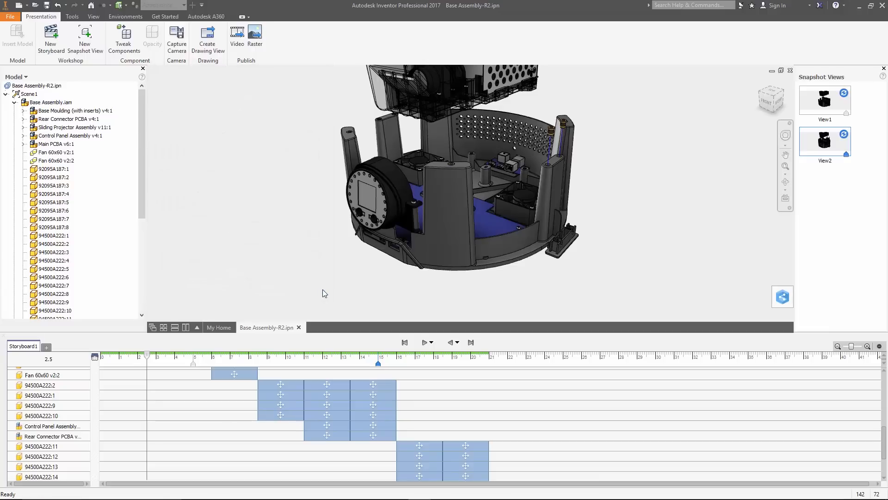